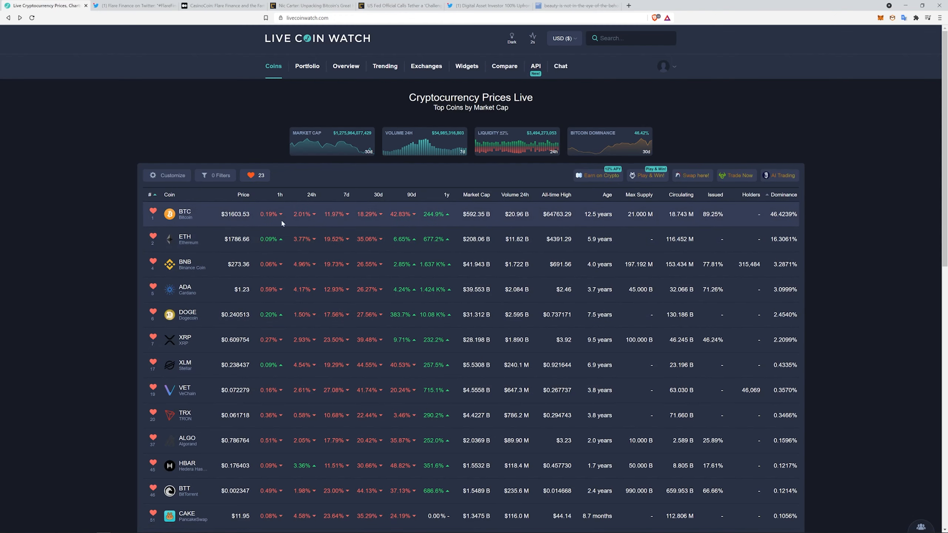
- Scroll down the Live Coin Watch top-coins price table to review the listed coins
{"action": "scroll", "scroll_direction": "down", "scroll_amount": 3}
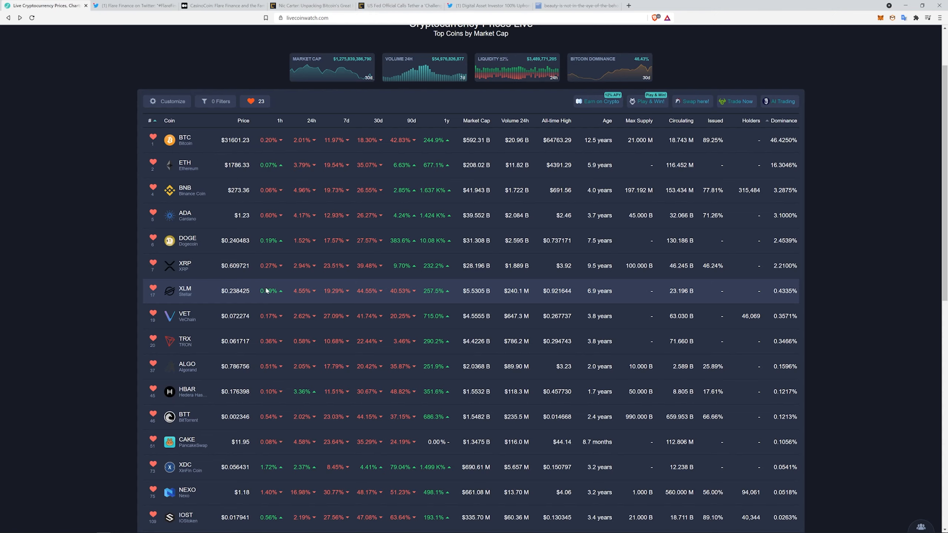
{"action": "scroll", "scroll_direction": "down", "scroll_amount": 3}
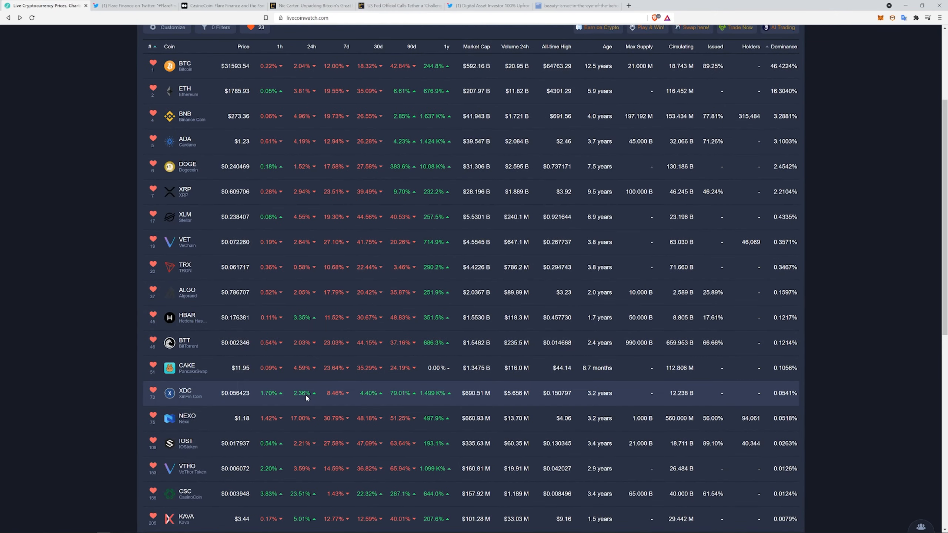
{"action": "scroll", "scroll_direction": "down", "scroll_amount": 3}
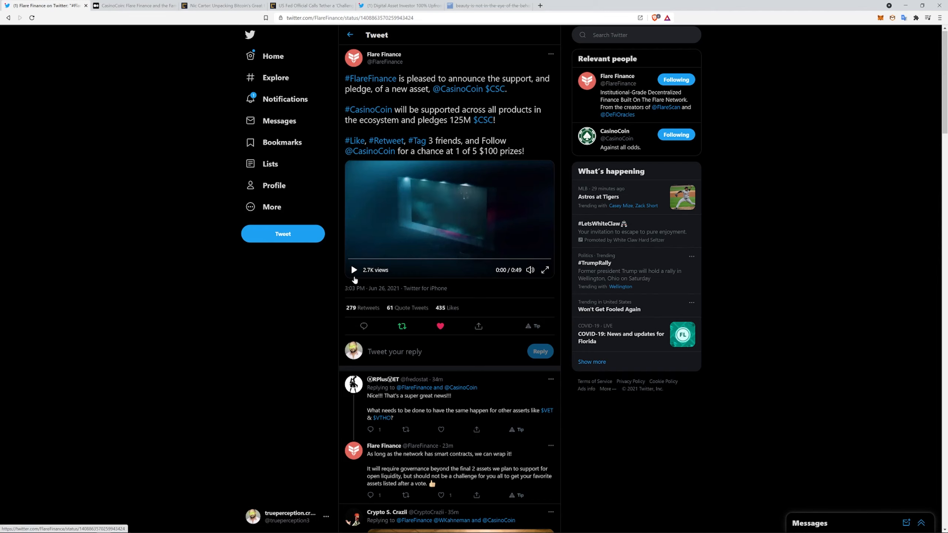
- Play the Flare Finance CasinoCoin announcement video through, then stop it
{"action": "left_click", "coordinate": [354, 270]}
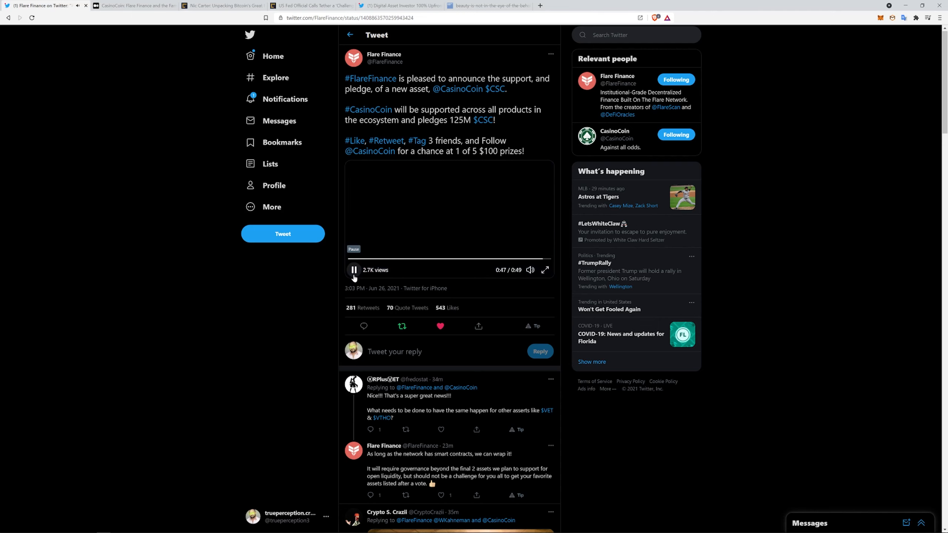
{"action": "left_click", "coordinate": [354, 269]}
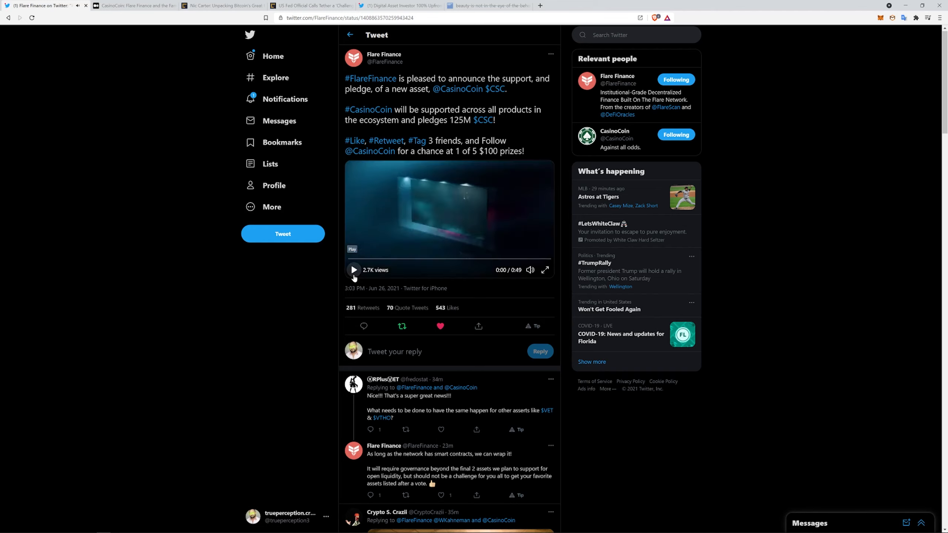
{"action": "left_click", "coordinate": [439, 327]}
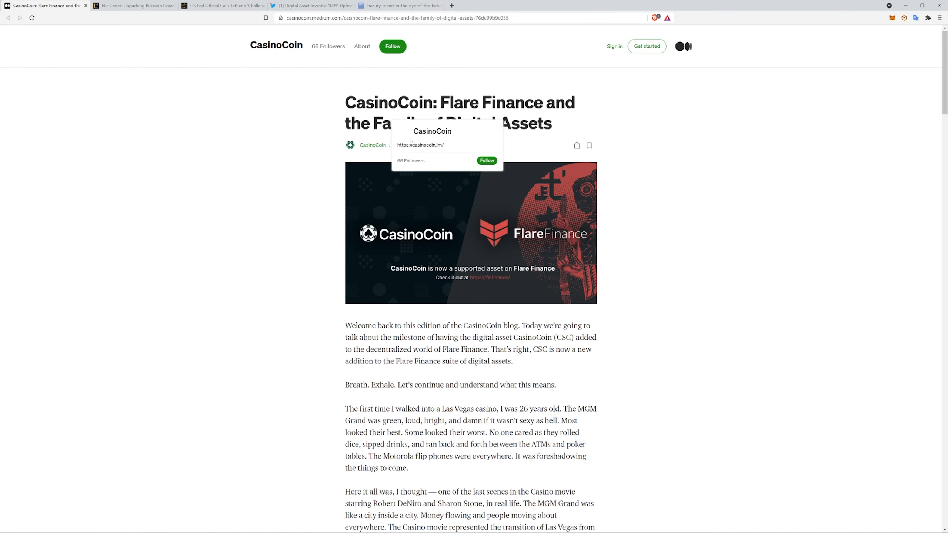
{"action": "mouse_move", "coordinate": [243, 293]}
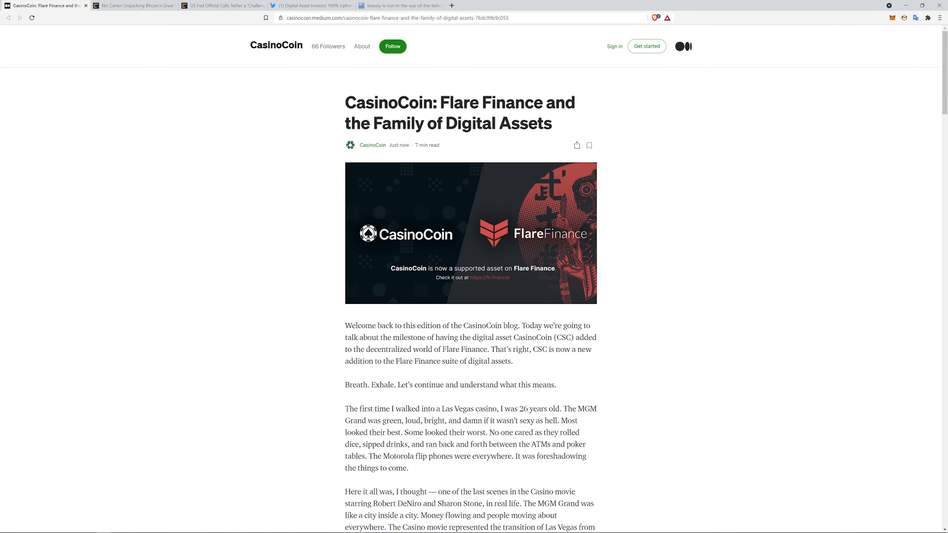
- Skim down the CasinoCoin–Flare Finance Medium article and close it to reveal CoinDesk
{"action": "scroll", "scroll_direction": "down", "scroll_amount": 3}
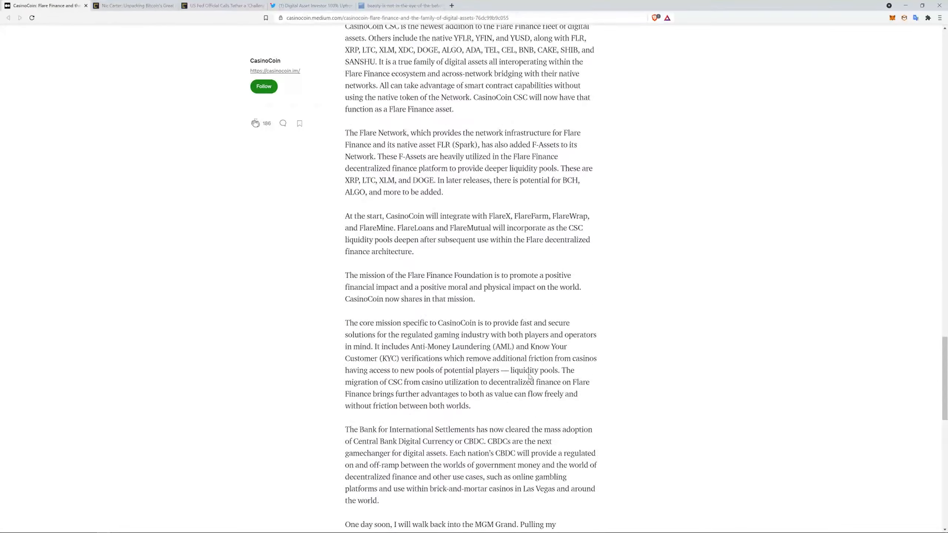
{"action": "scroll", "scroll_direction": "down", "scroll_amount": 3}
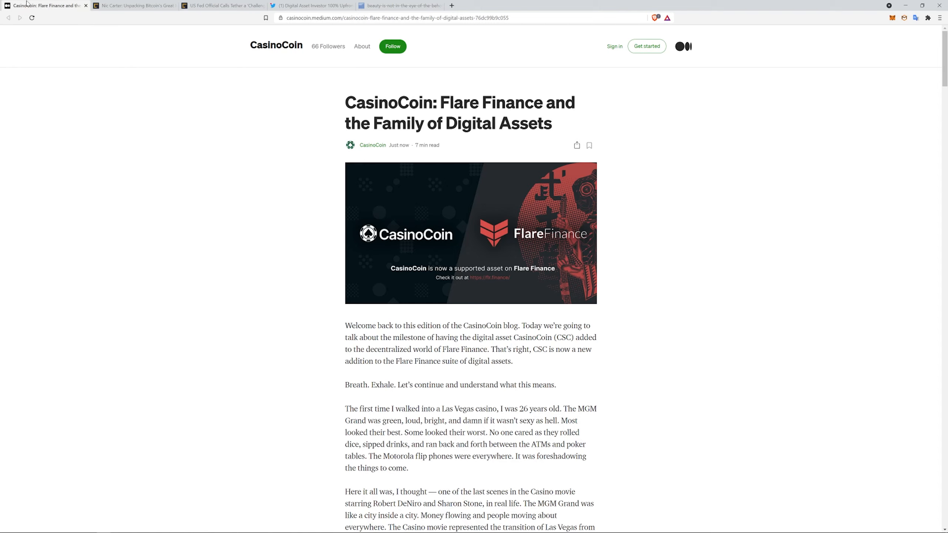
{"action": "mouse_move", "coordinate": [45, 5]}
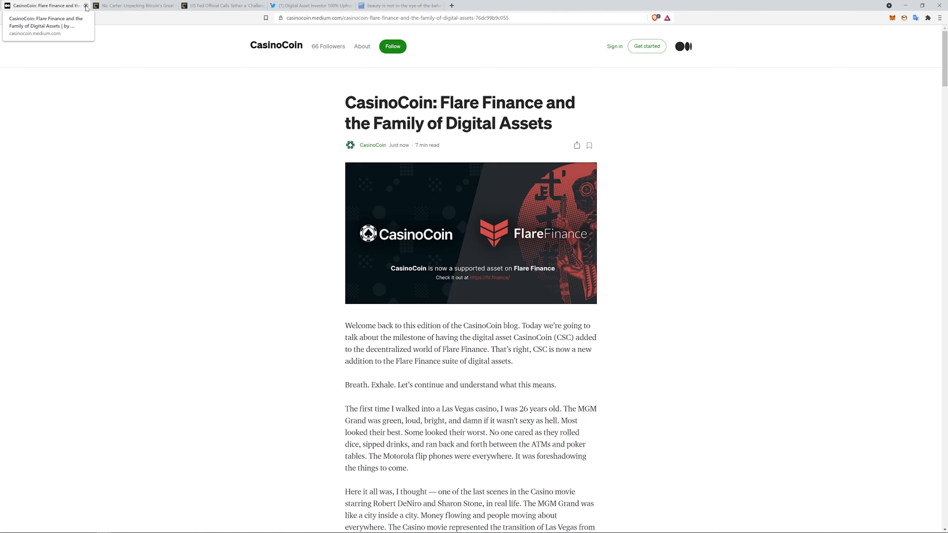
{"action": "left_click", "coordinate": [86, 5]}
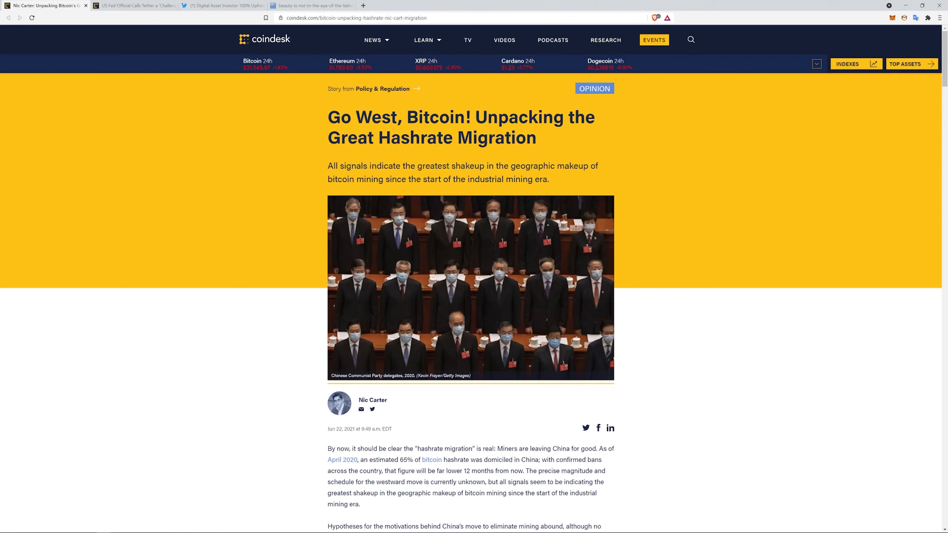
{"action": "mouse_move", "coordinate": [440, 220]}
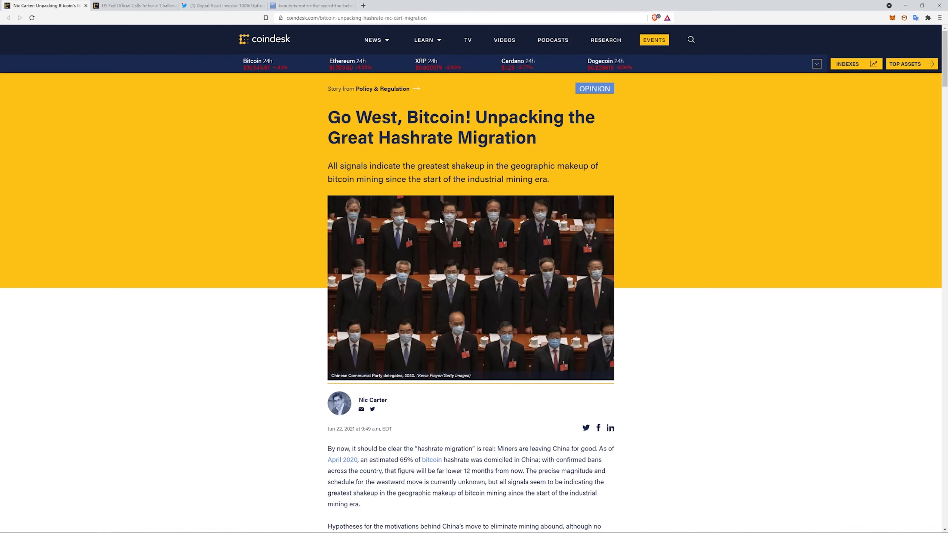
{"action": "scroll", "scroll_direction": "down", "scroll_amount": 3}
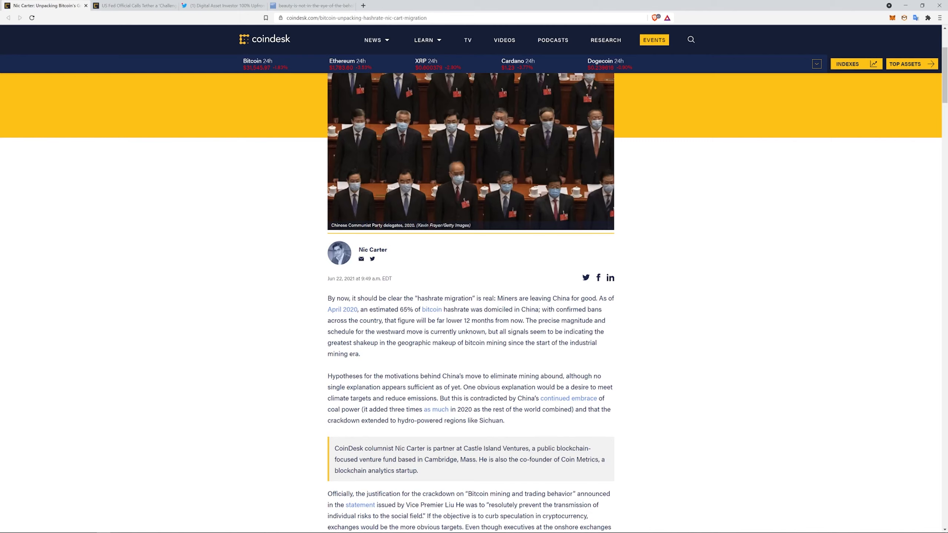
{"action": "scroll", "scroll_direction": "down", "scroll_amount": 3}
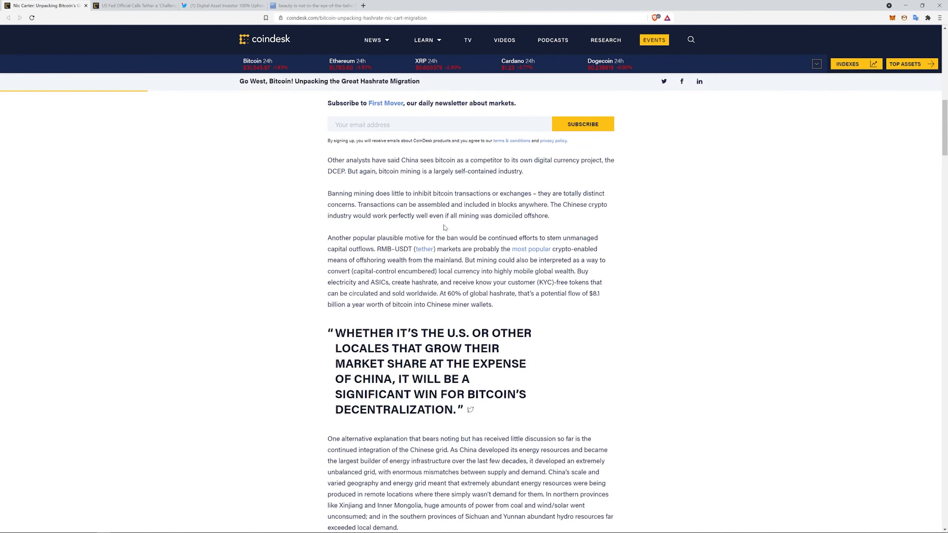
{"action": "mouse_move", "coordinate": [440, 226]}
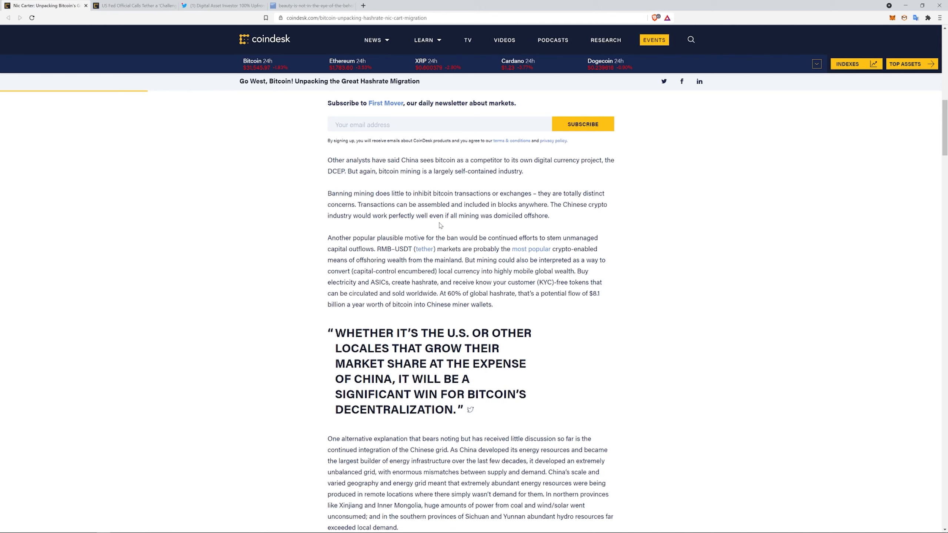
{"action": "scroll", "scroll_direction": "down", "scroll_amount": 3}
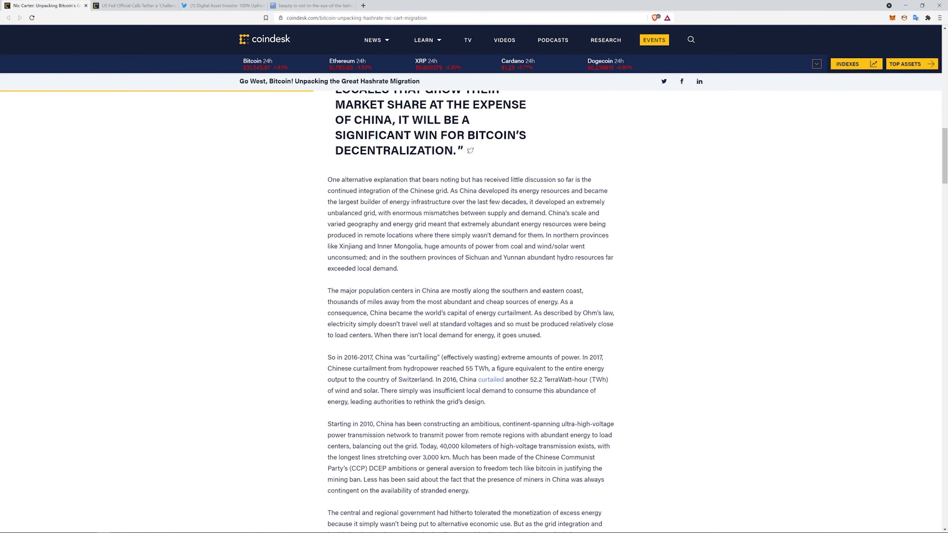
{"action": "scroll", "scroll_direction": "down", "scroll_amount": 3}
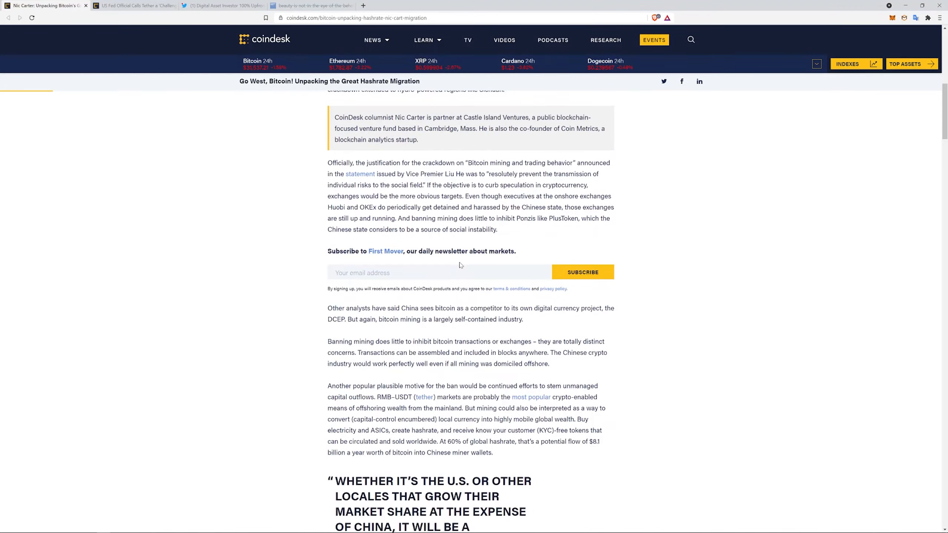
{"action": "scroll", "scroll_direction": "down", "scroll_amount": 3}
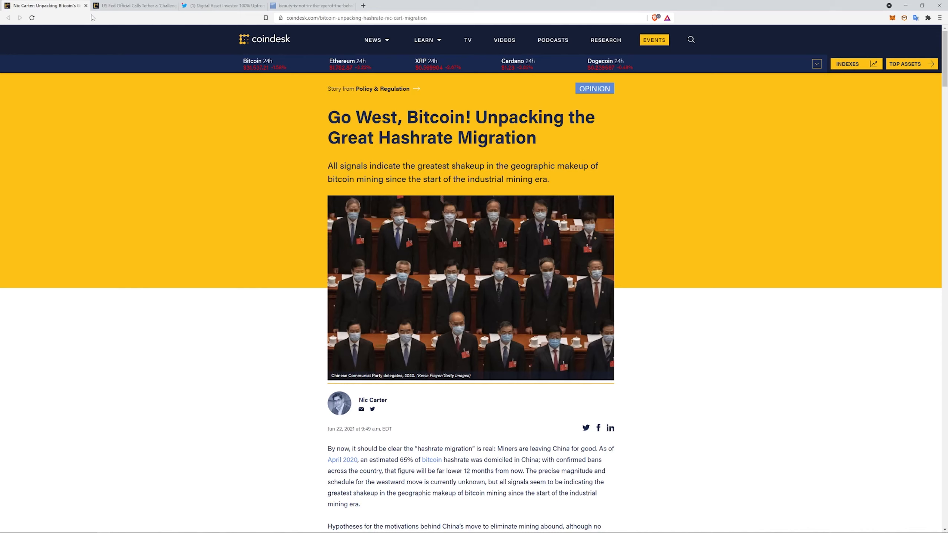
{"action": "mouse_move", "coordinate": [45, 5]}
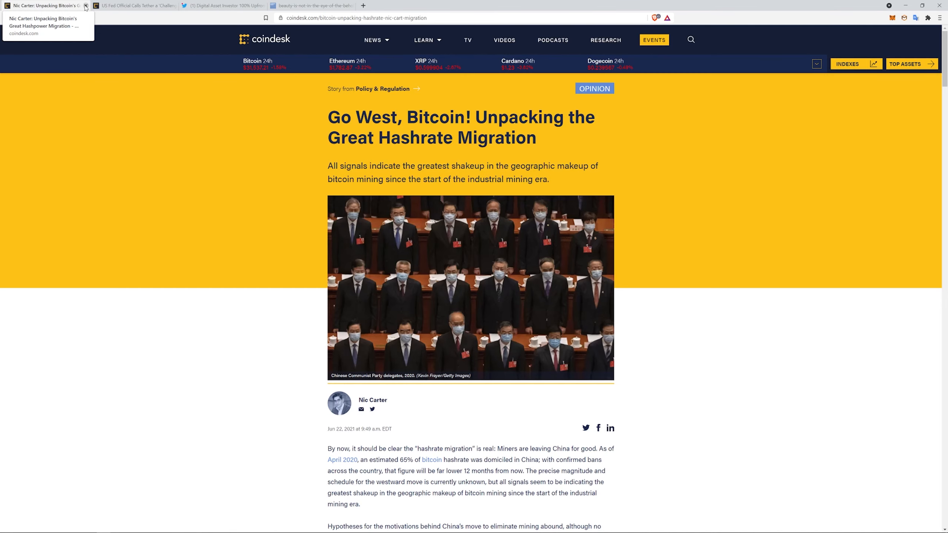
- Close the hashrate article and skim the CoinDesk story on the Fed calling Tether a challenge
{"action": "left_click", "coordinate": [86, 5]}
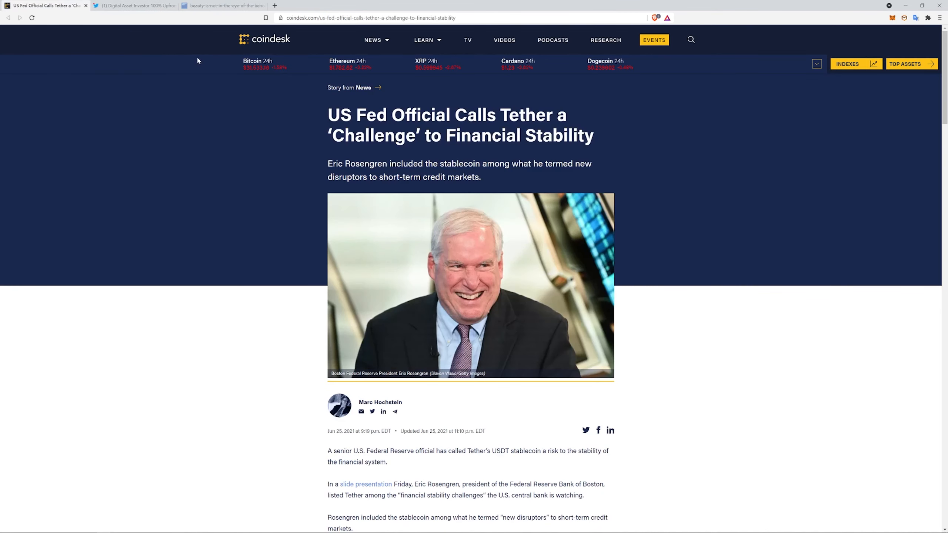
{"action": "mouse_move", "coordinate": [574, 156]}
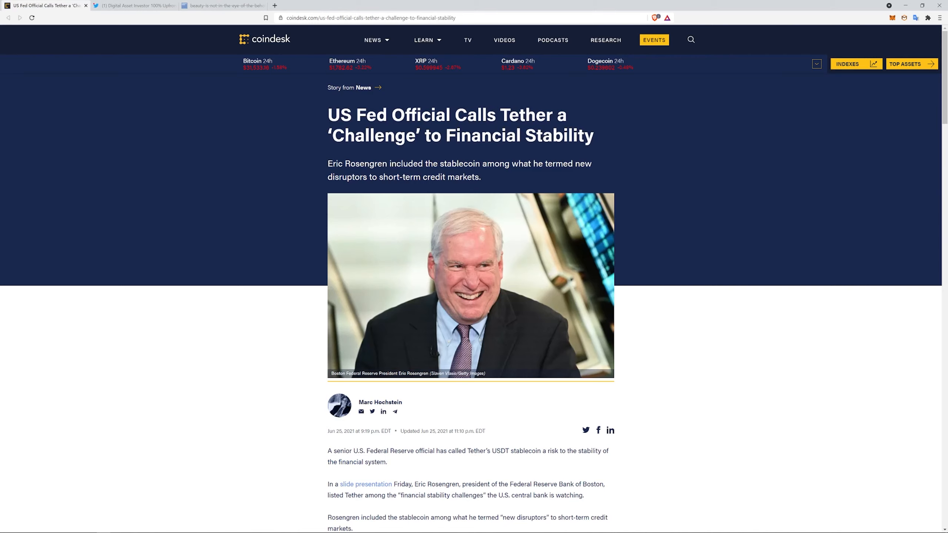
{"action": "mouse_move", "coordinate": [680, 192]}
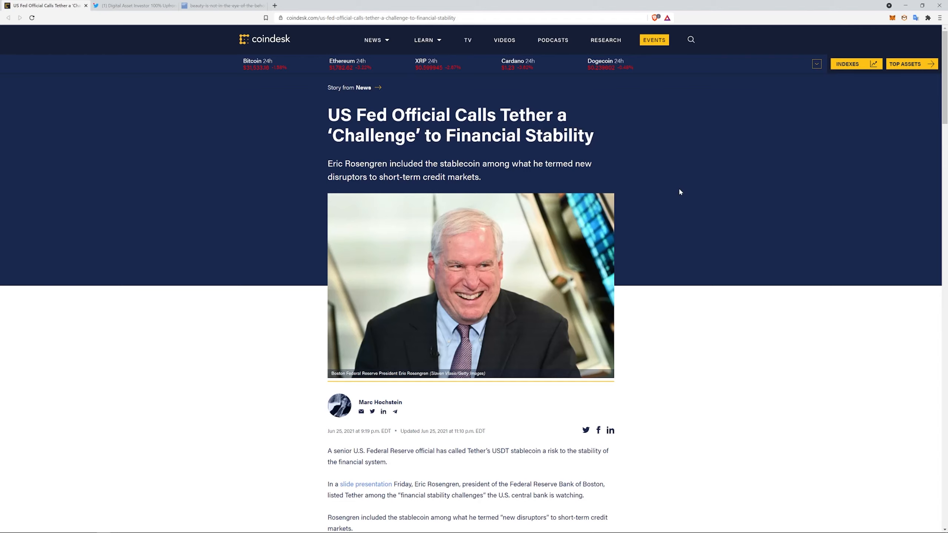
{"action": "mouse_move", "coordinate": [680, 219]}
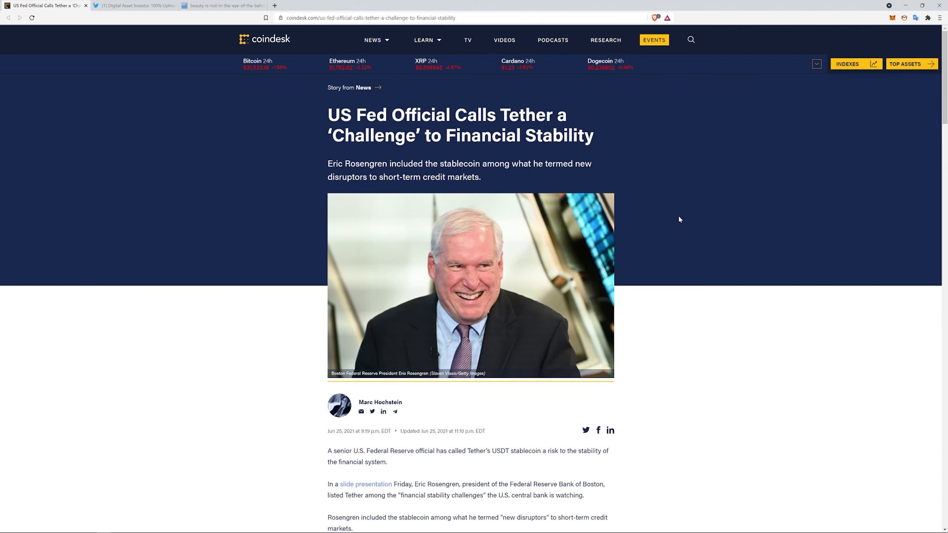
{"action": "scroll", "scroll_direction": "down", "scroll_amount": 3}
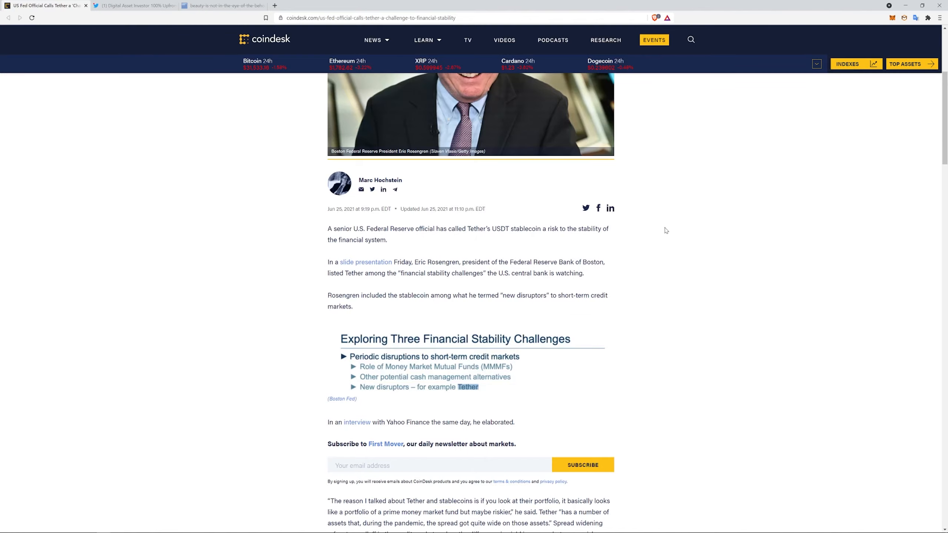
{"action": "scroll", "scroll_direction": "down", "scroll_amount": 3}
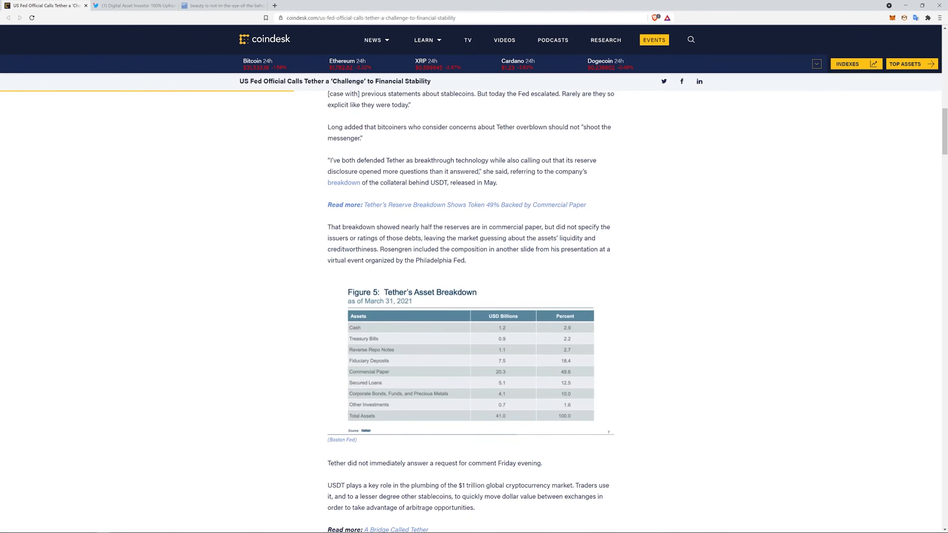
{"action": "scroll", "scroll_direction": "down", "scroll_amount": 3}
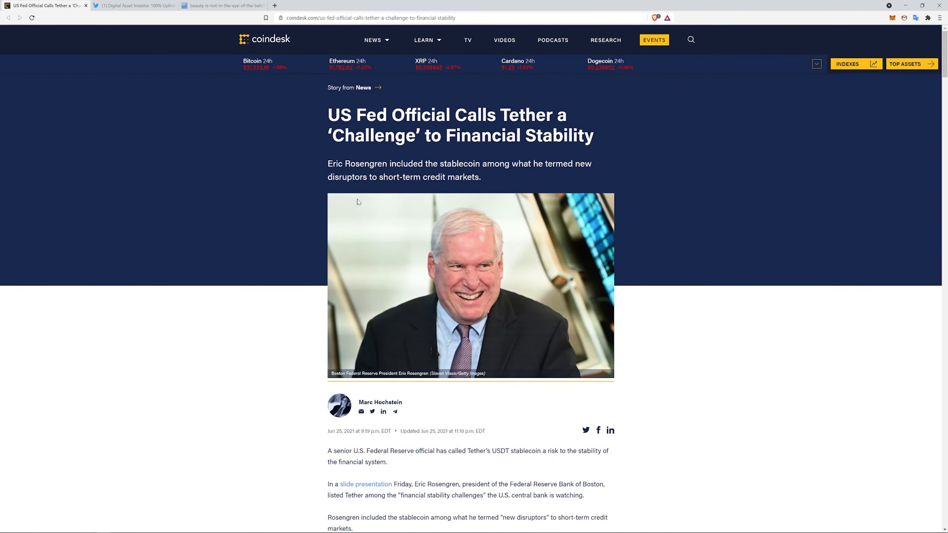
{"action": "double_click", "coordinate": [525, 115]}
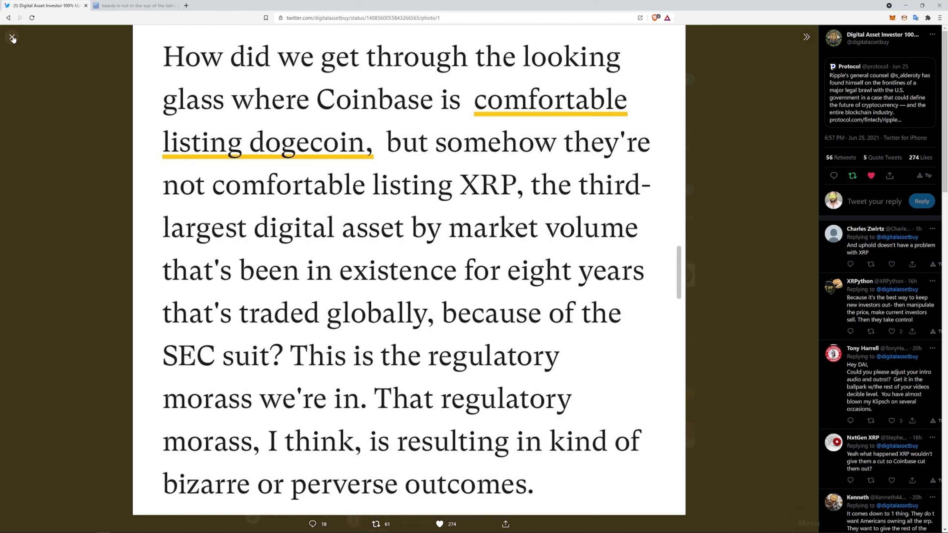
- Close the enlarged quote image to return to the full Coinbase-and-XRP tweet
{"action": "left_click", "coordinate": [12, 37]}
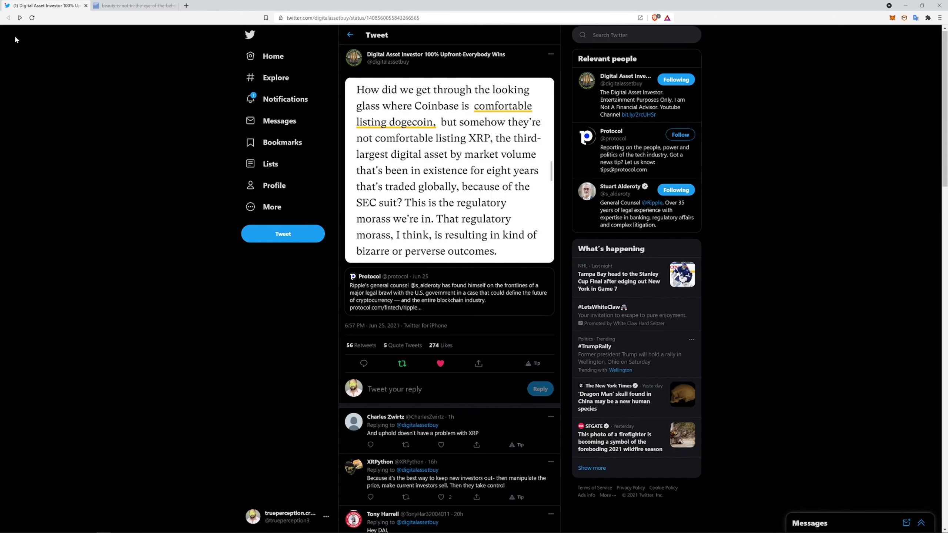
{"action": "mouse_move", "coordinate": [67, 54]}
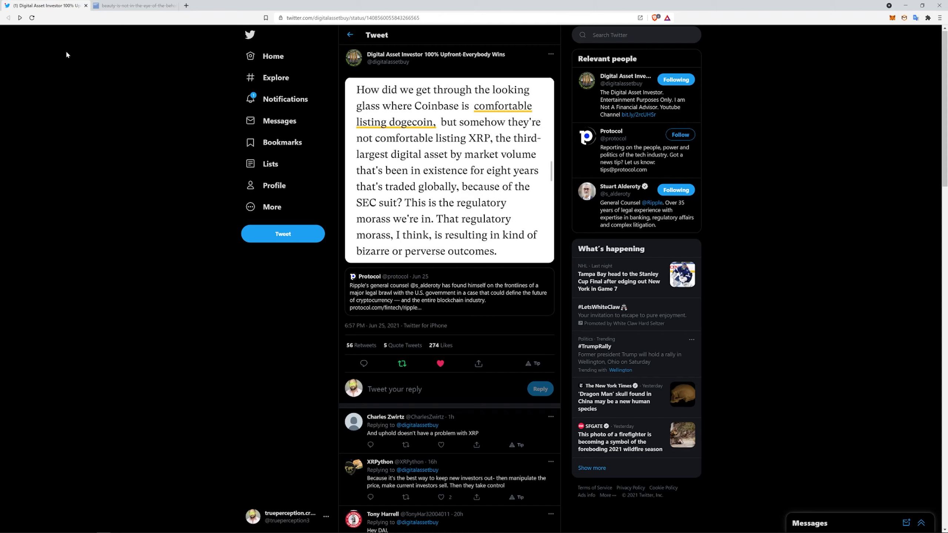
{"action": "mouse_move", "coordinate": [46, 5]}
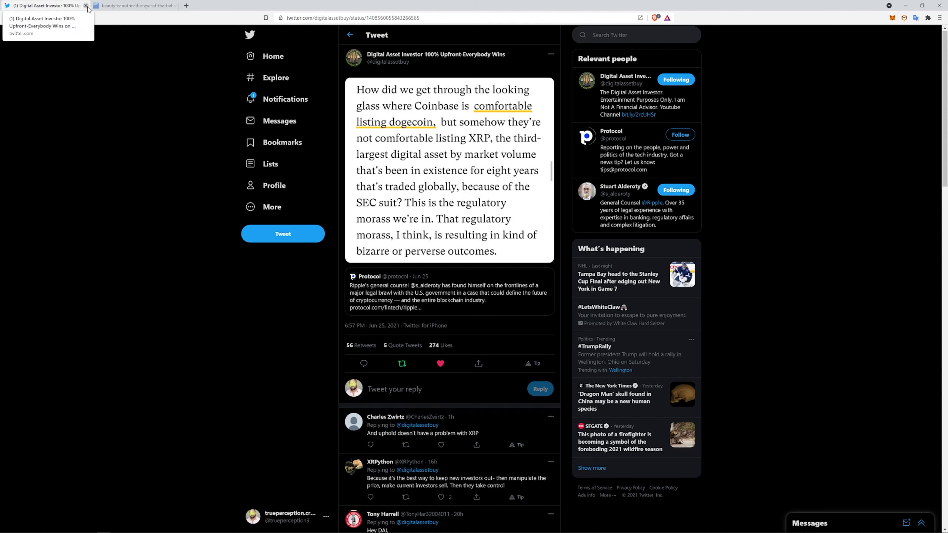
- Close the tweet to reach the Goldman Sachs report and begin reading its opening pages
{"action": "left_click", "coordinate": [134, 5]}
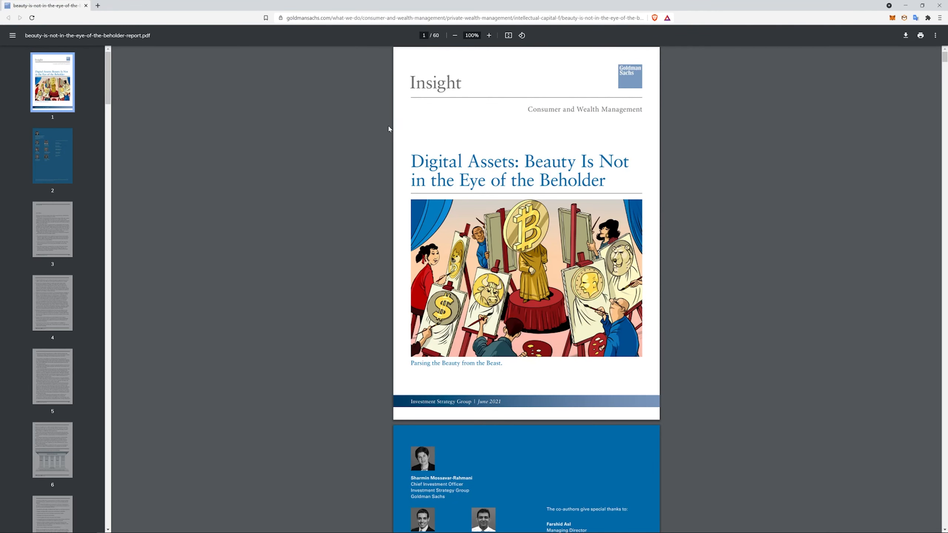
{"action": "mouse_move", "coordinate": [190, 92]}
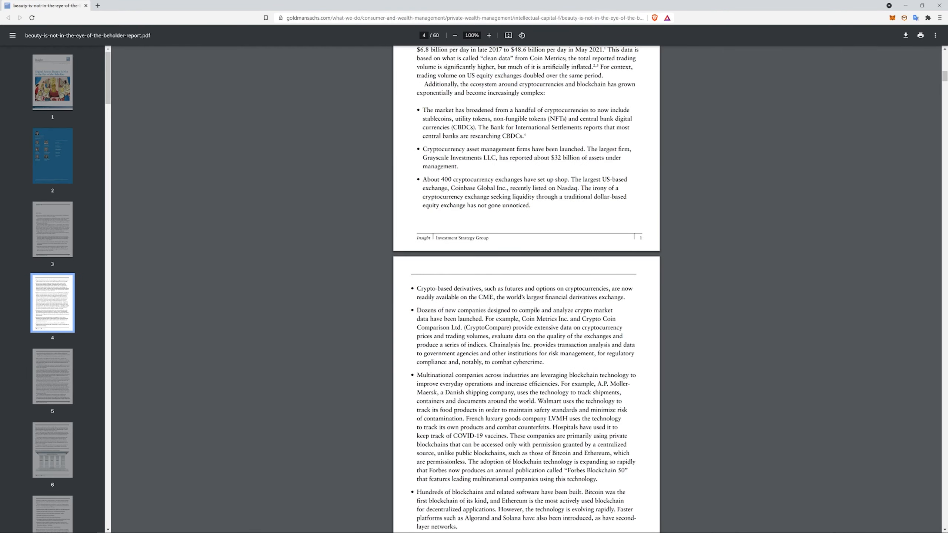
{"action": "scroll", "scroll_direction": "up", "scroll_amount": 3}
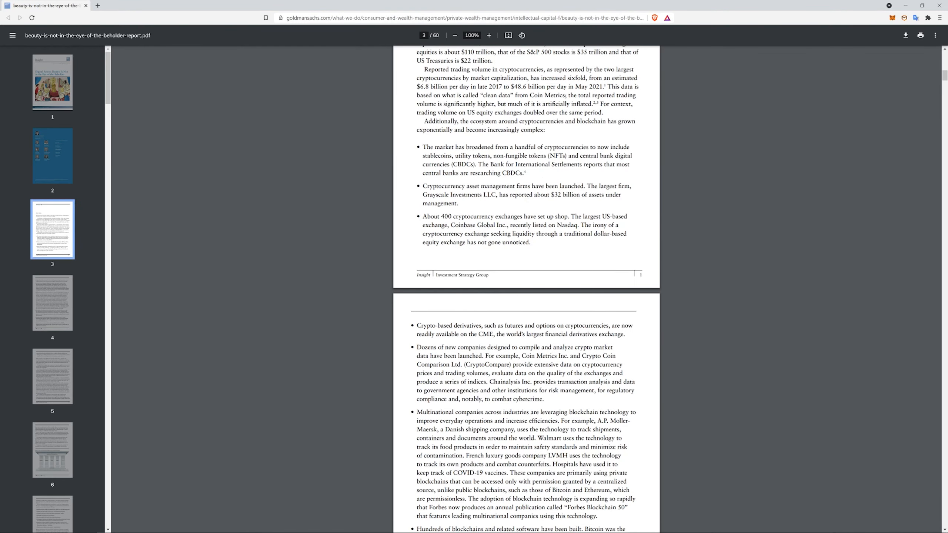
{"action": "scroll", "scroll_direction": "down", "scroll_amount": 3}
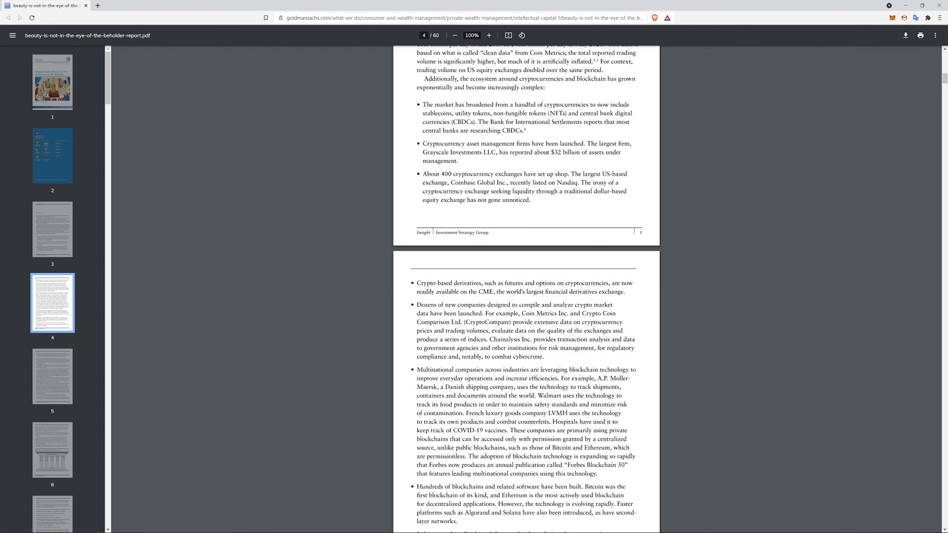
{"action": "scroll", "scroll_direction": "down", "scroll_amount": 3}
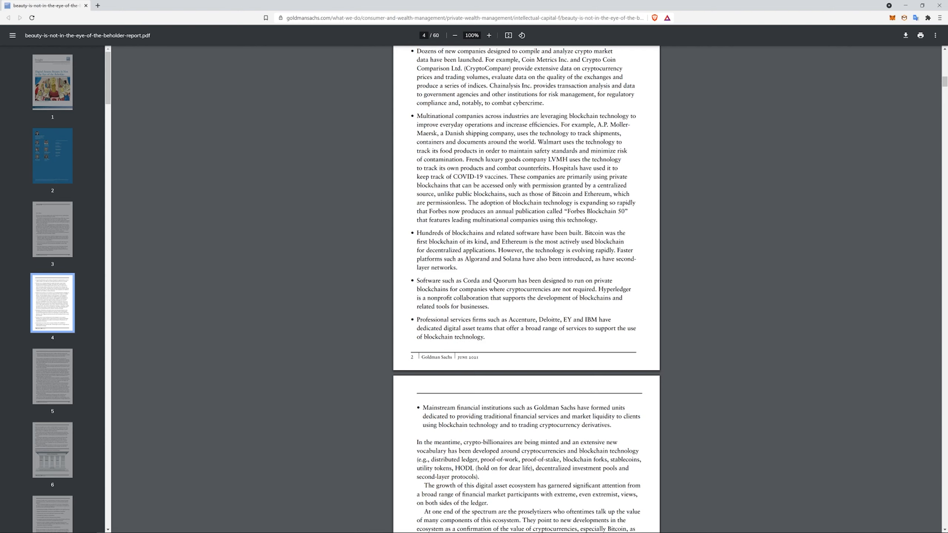
- Continue through pages 3–6 until Exhibit 1, the investment-philosophy pillars, is in view
{"action": "scroll", "scroll_direction": "down", "scroll_amount": 3}
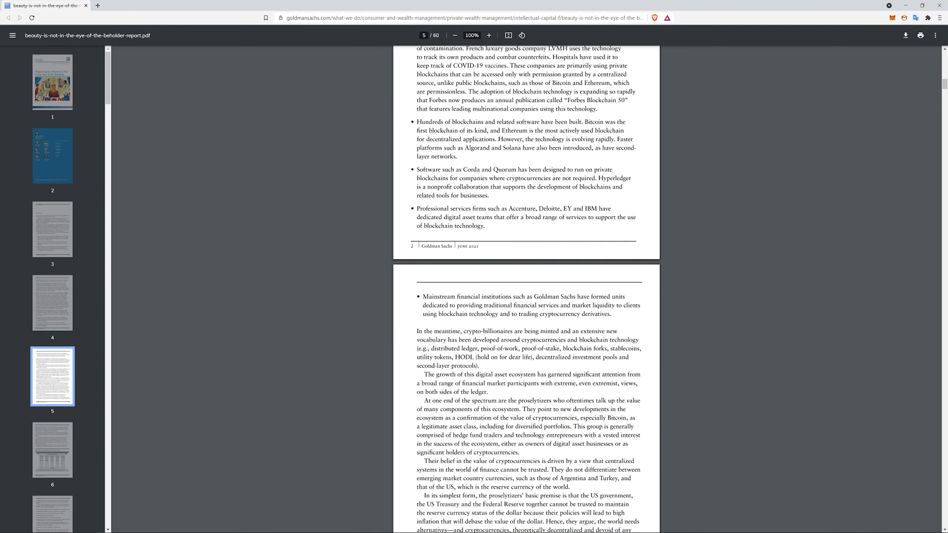
{"action": "scroll", "scroll_direction": "down", "scroll_amount": 3}
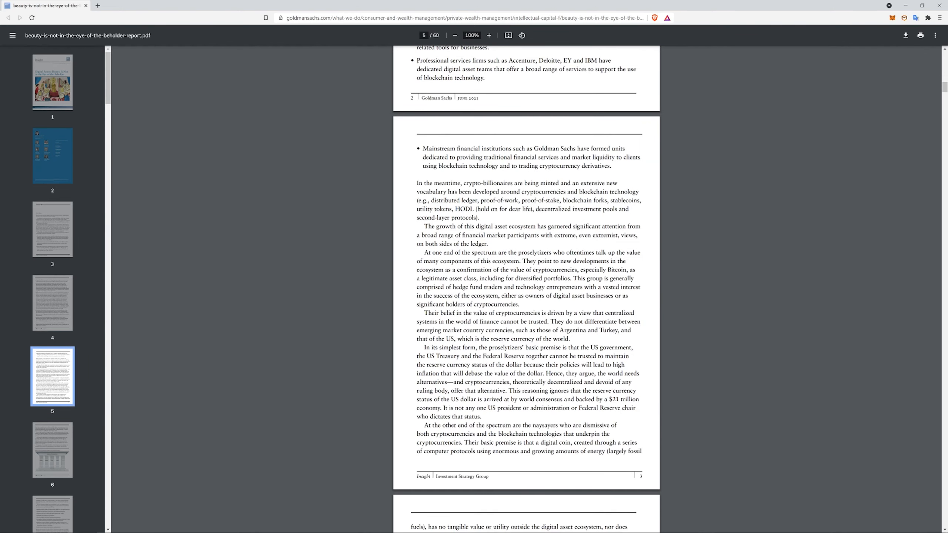
{"action": "scroll", "scroll_direction": "down", "scroll_amount": 3}
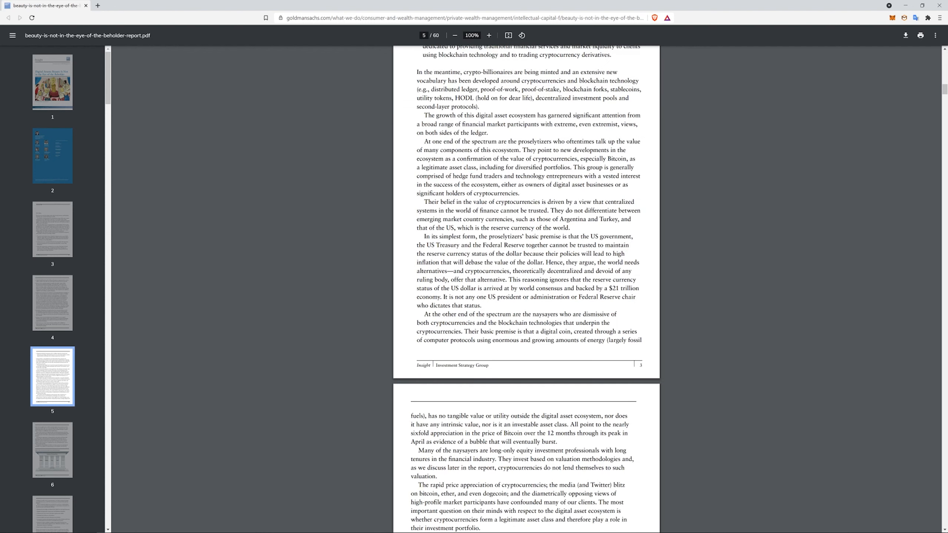
{"action": "left_click_drag", "start_coordinate": [453, 98], "coordinate": [533, 98]}
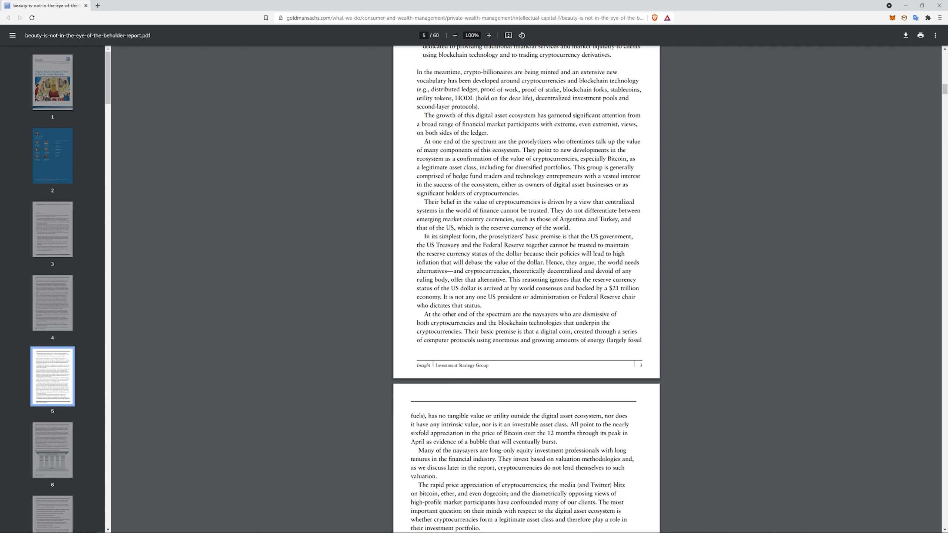
{"action": "scroll", "scroll_direction": "down", "scroll_amount": 3}
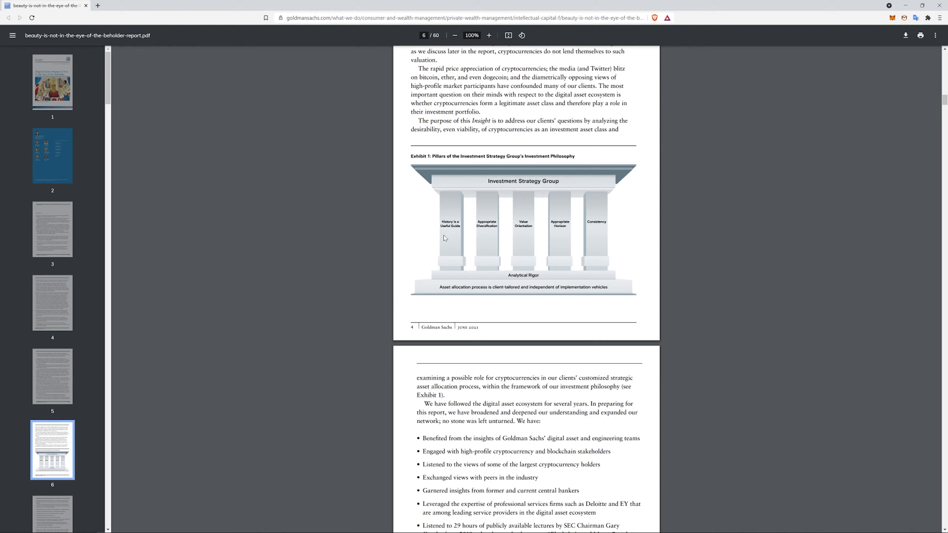
- Scroll past the Contents pages to page 17's Bitcoin section with the Gronkowski NFT card exhibit
{"action": "scroll", "scroll_direction": "down", "scroll_amount": 3}
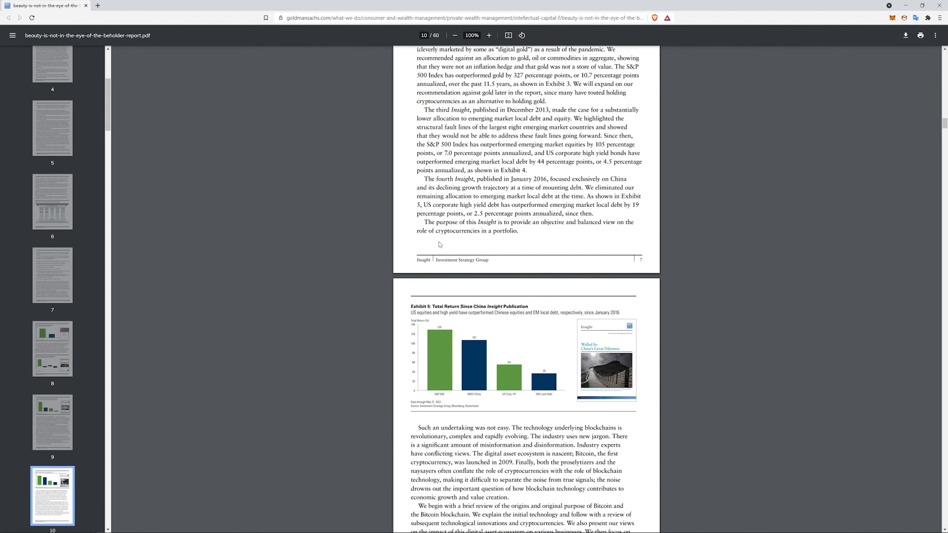
{"action": "scroll", "scroll_direction": "down", "scroll_amount": 3}
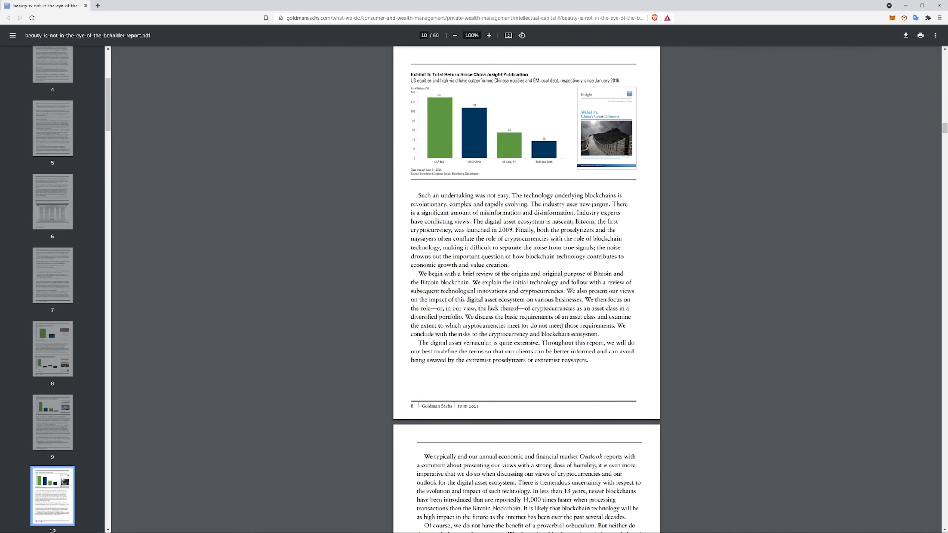
{"action": "scroll", "scroll_direction": "down", "scroll_amount": 3}
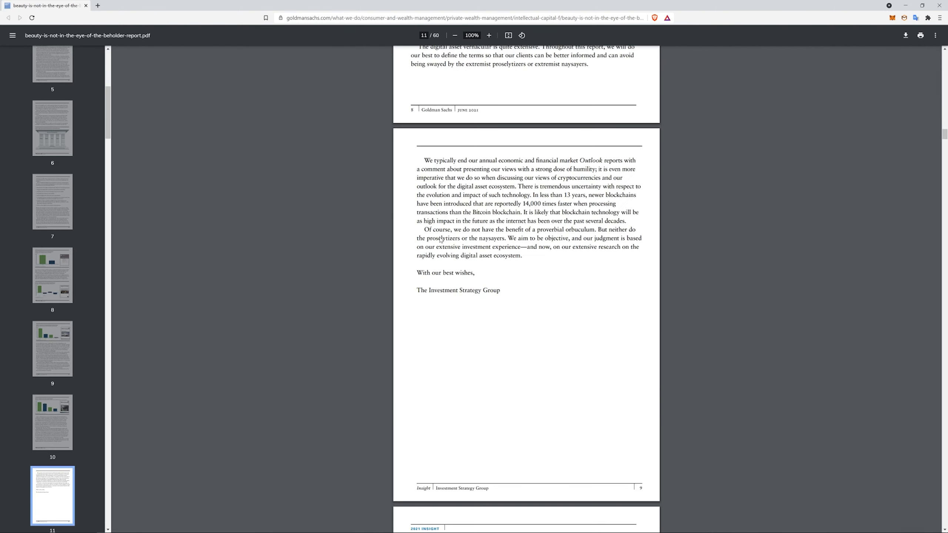
{"action": "scroll", "scroll_direction": "down", "scroll_amount": 3}
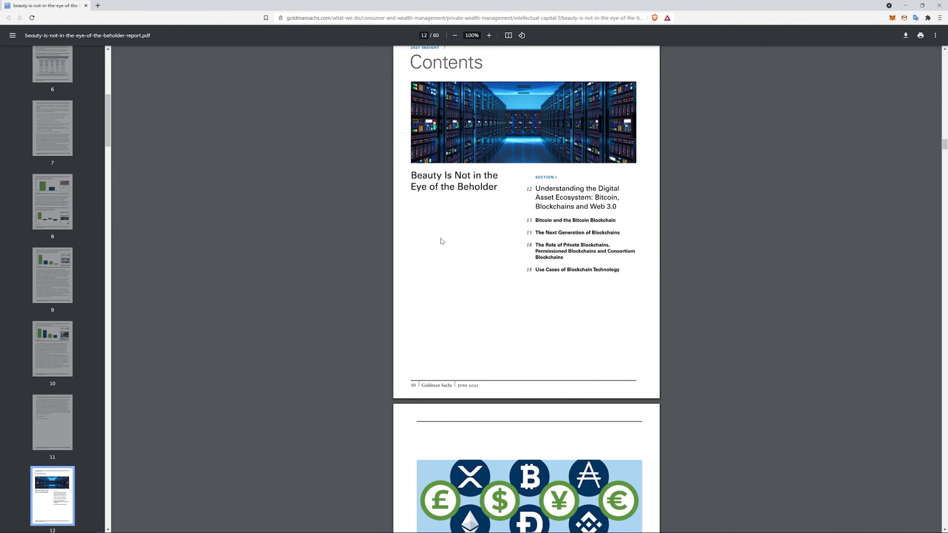
{"action": "scroll", "scroll_direction": "down", "scroll_amount": 3}
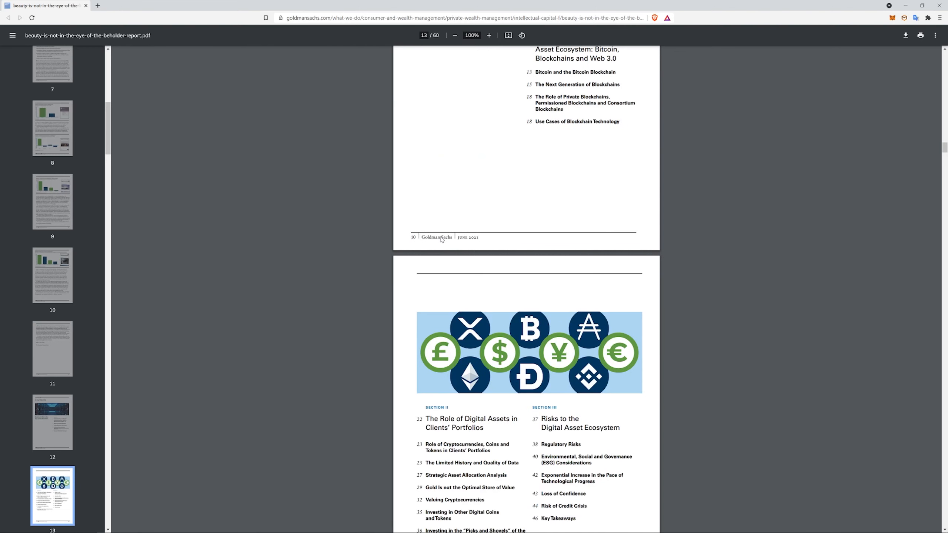
{"action": "scroll", "scroll_direction": "down", "scroll_amount": 3}
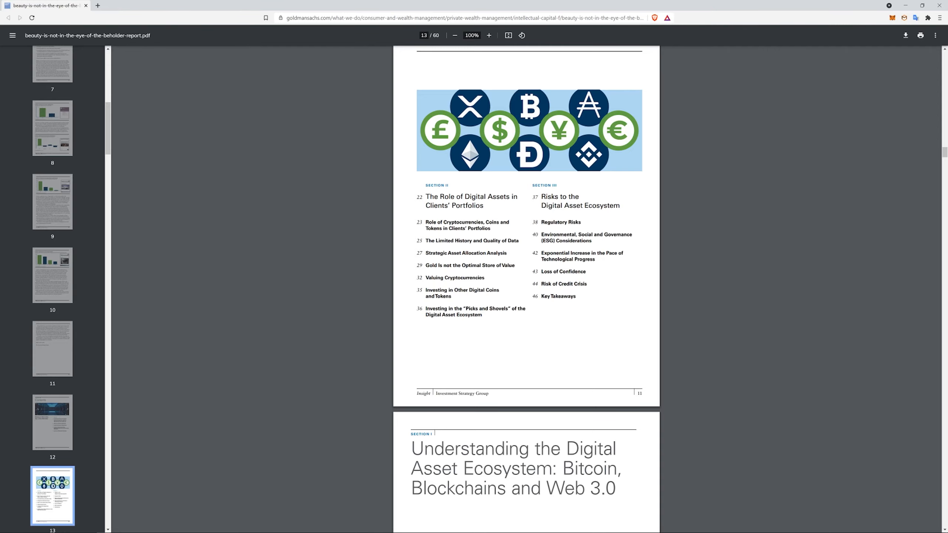
{"action": "scroll", "scroll_direction": "down", "scroll_amount": 3}
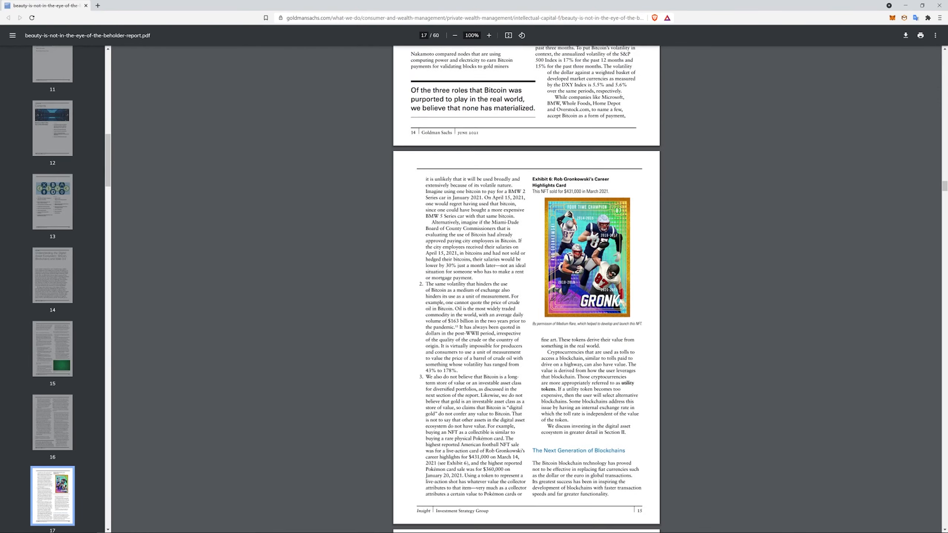
- Scroll to page 18 so Exhibit 7's table of next-generation decentralized platforms is fully visible
{"action": "scroll", "scroll_direction": "down", "scroll_amount": 3}
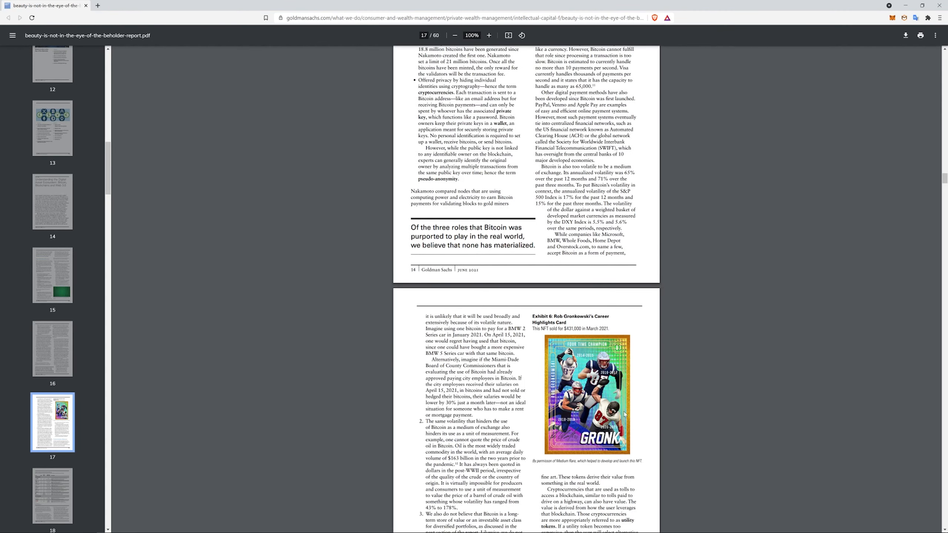
{"action": "scroll", "scroll_direction": "down", "scroll_amount": 3}
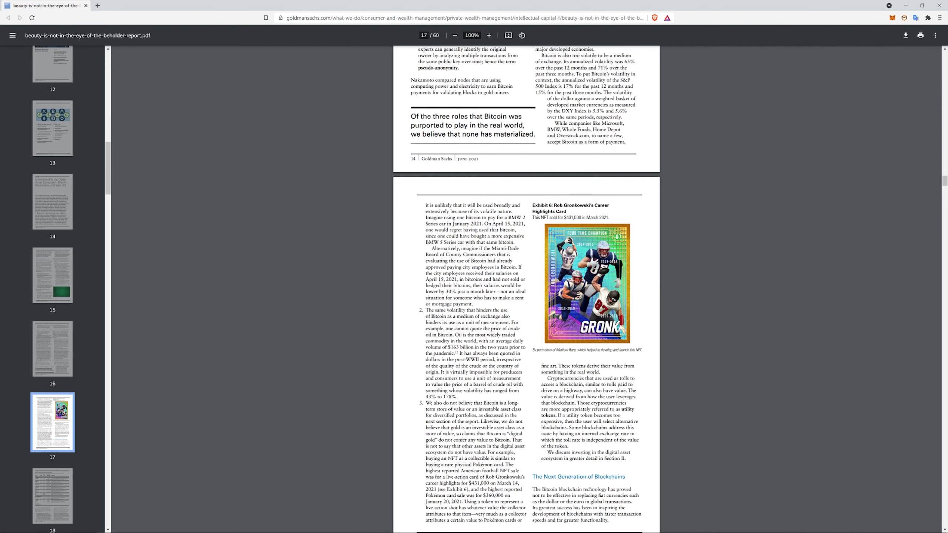
{"action": "scroll", "scroll_direction": "down", "scroll_amount": 3}
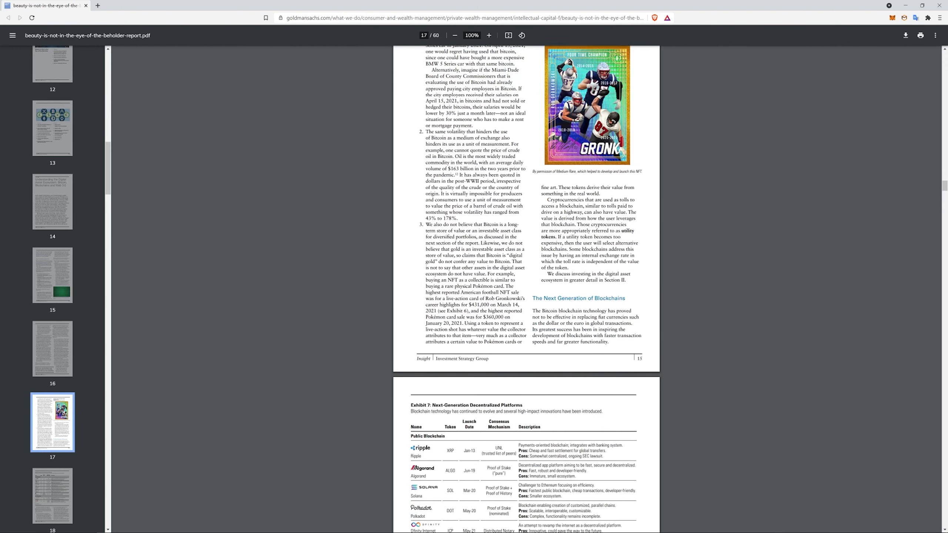
{"action": "scroll", "scroll_direction": "down", "scroll_amount": 3}
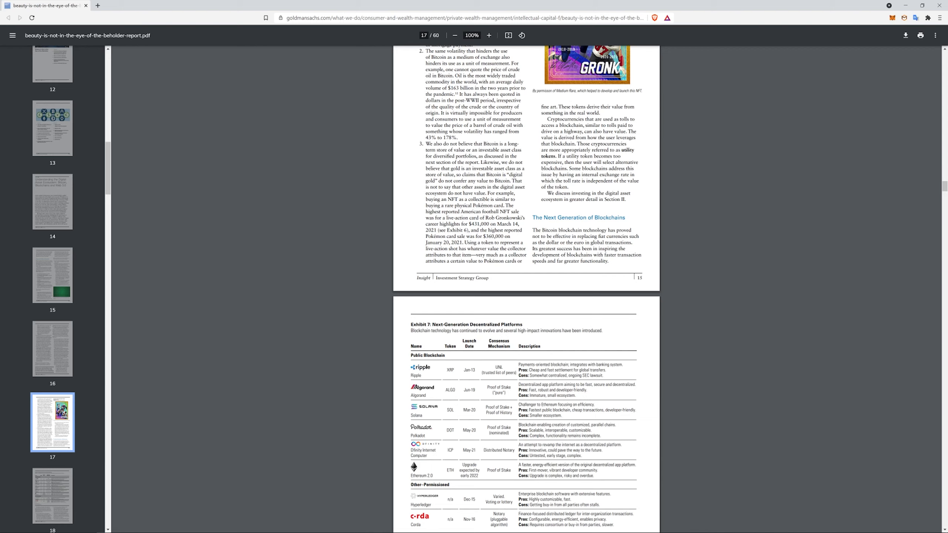
{"action": "scroll", "scroll_direction": "down", "scroll_amount": 3}
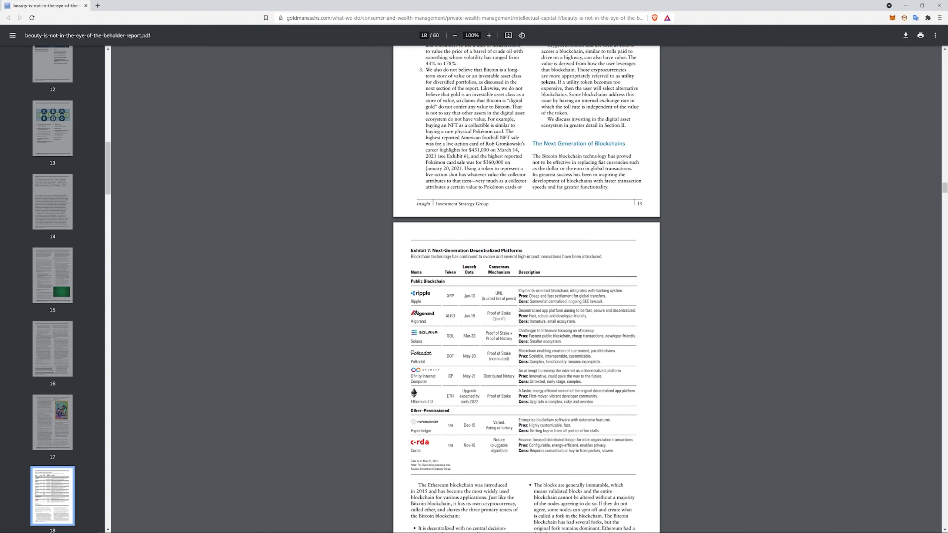
{"action": "mouse_move", "coordinate": [429, 298]}
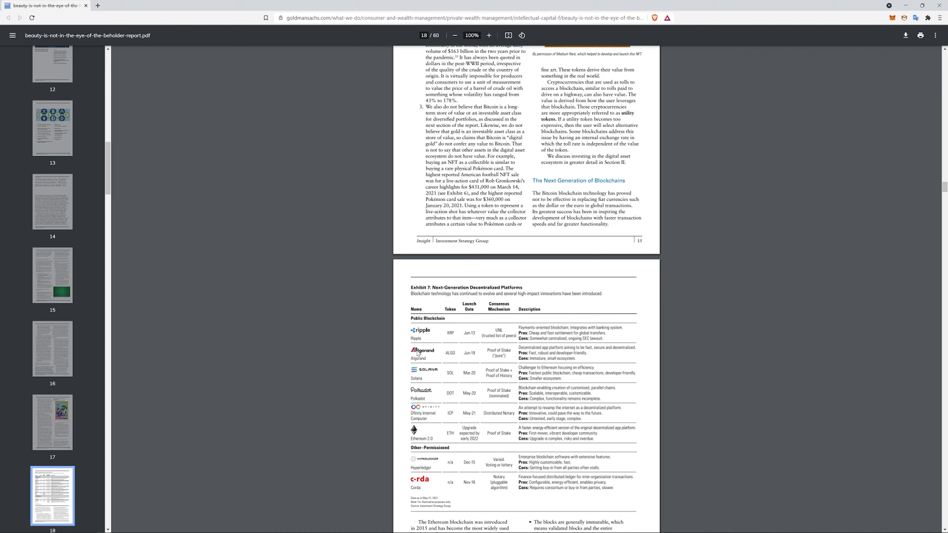
{"action": "mouse_move", "coordinate": [381, 477]}
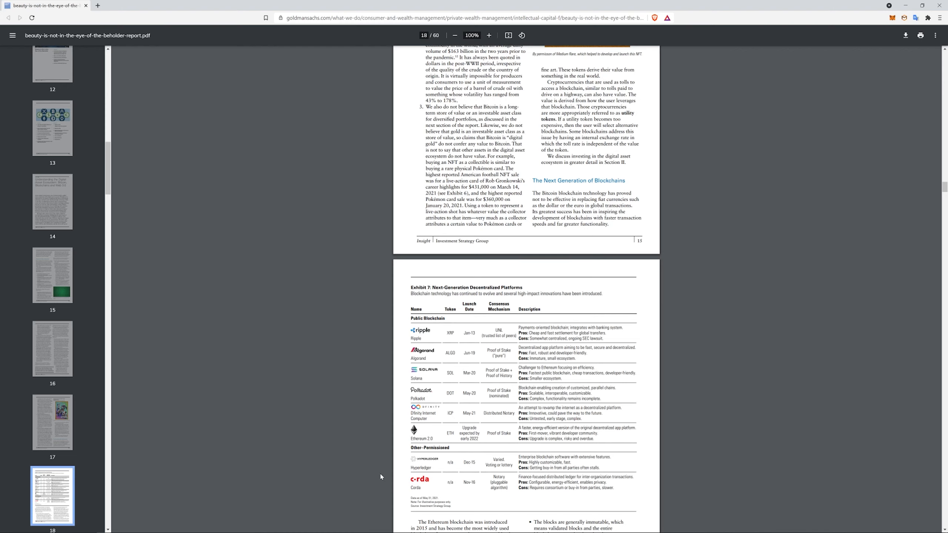
{"action": "mouse_move", "coordinate": [448, 506]}
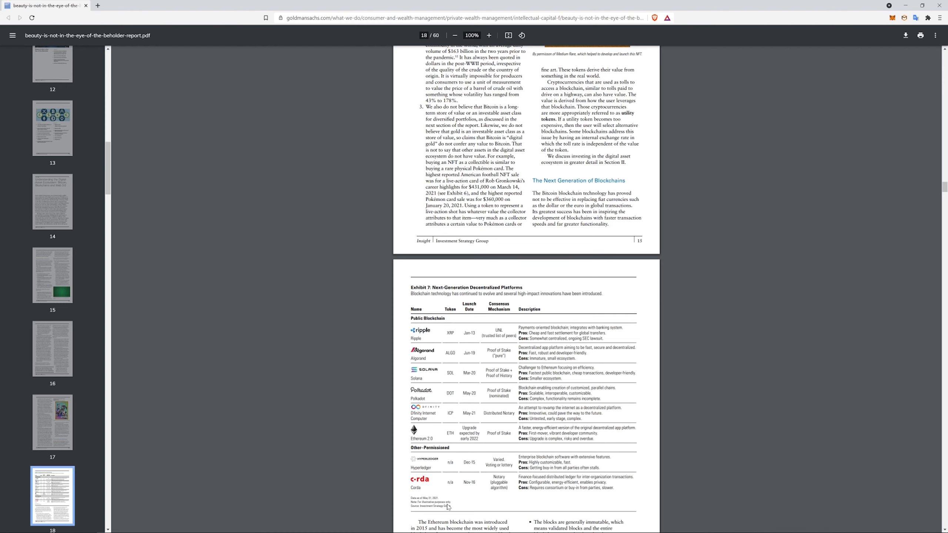
- Skim pages 19–39 through the risks section of the report
{"action": "scroll", "scroll_direction": "down", "scroll_amount": 3}
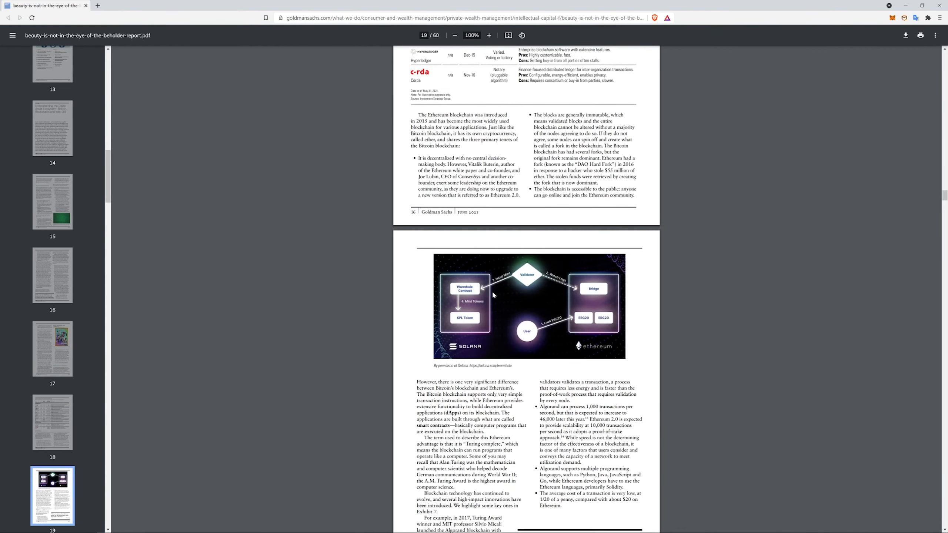
{"action": "scroll", "scroll_direction": "down", "scroll_amount": 3}
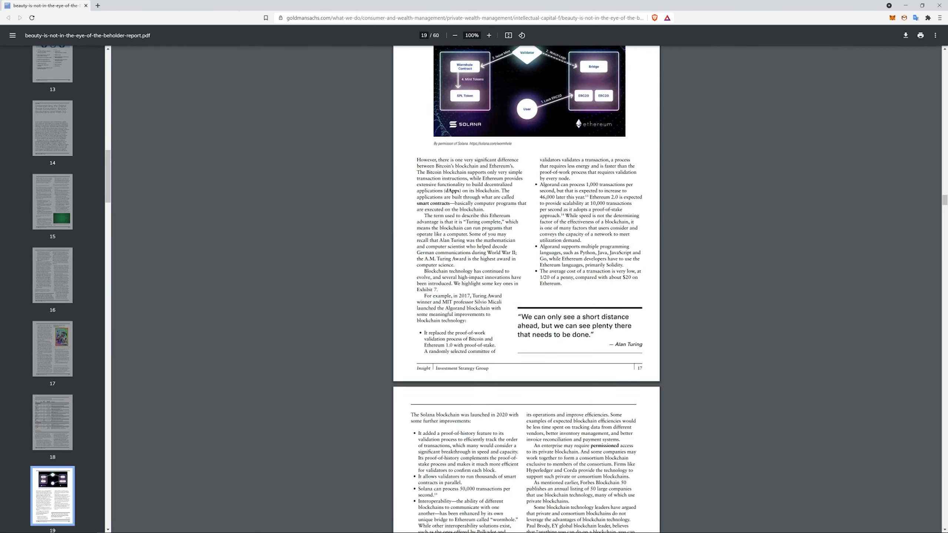
{"action": "scroll", "scroll_direction": "down", "scroll_amount": 3}
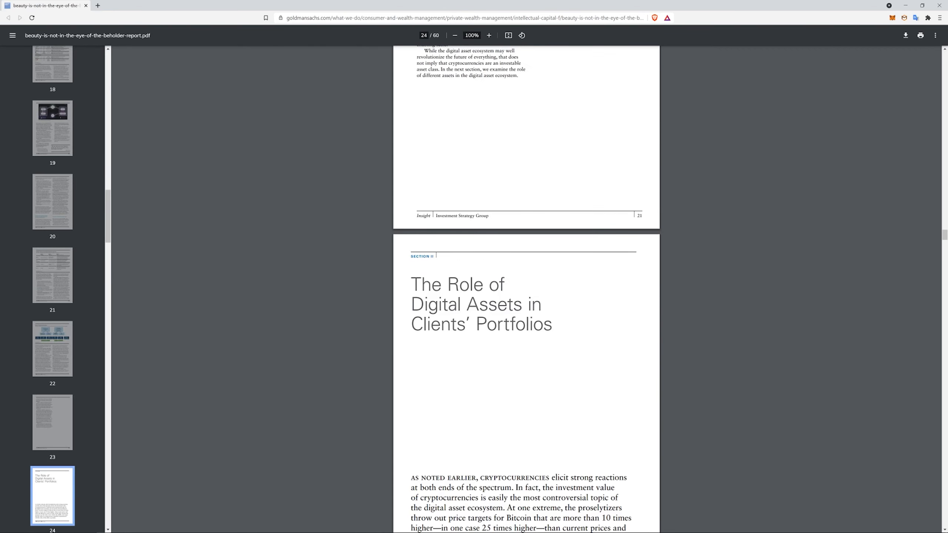
{"action": "scroll", "scroll_direction": "down", "scroll_amount": 3}
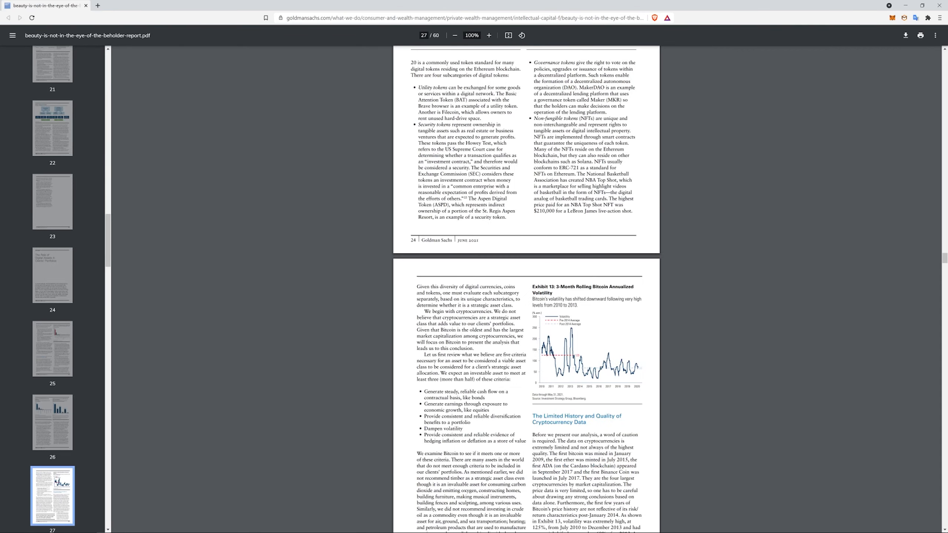
{"action": "scroll", "scroll_direction": "down", "scroll_amount": 3}
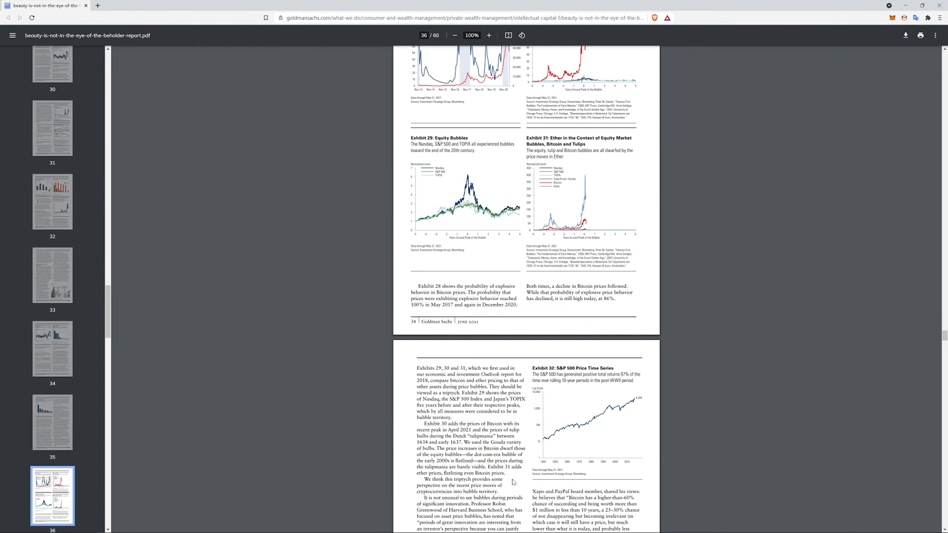
{"action": "scroll", "scroll_direction": "down", "scroll_amount": 3}
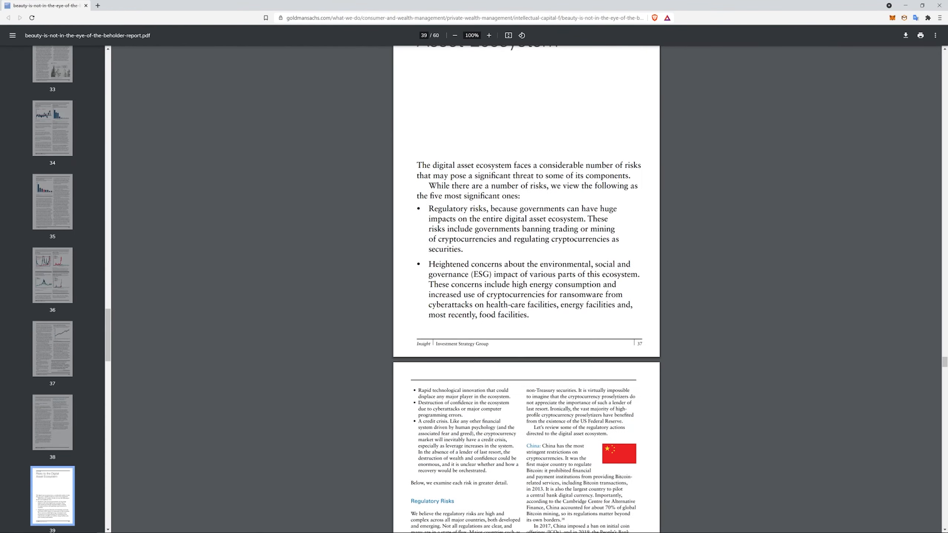
{"action": "scroll", "scroll_direction": "down", "scroll_amount": 3}
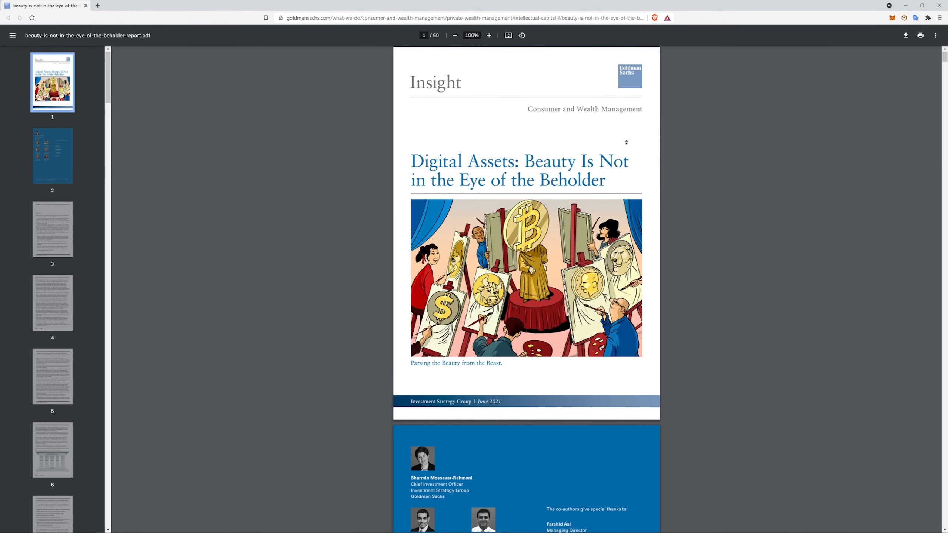
{"action": "mouse_move", "coordinate": [279, 104]}
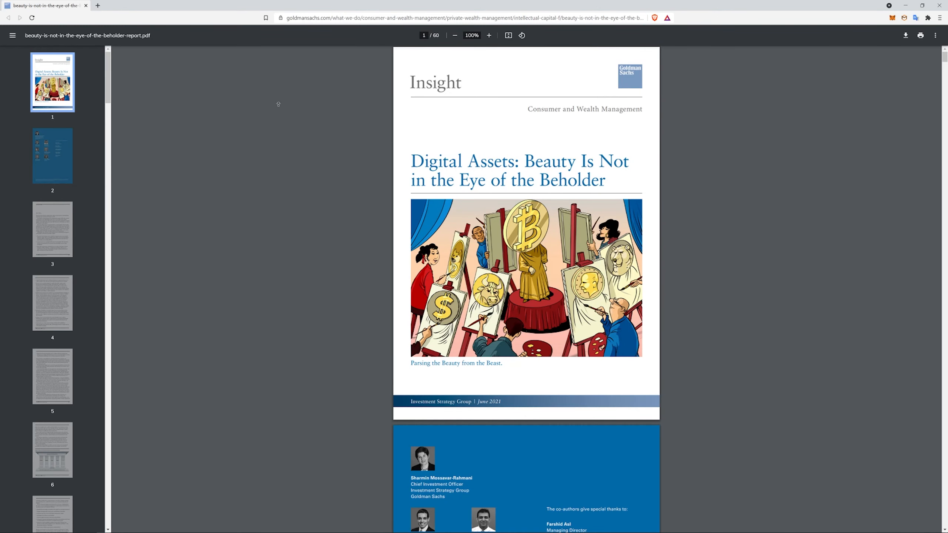